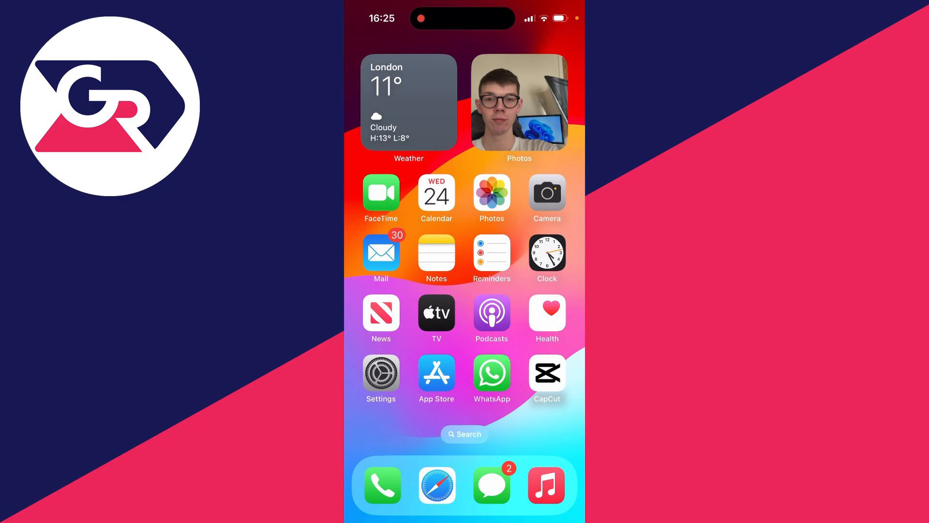
Step: Review Screen Time's Content & Privacy store-purchase restrictions so installs don't require a password, then return to the main list
left_click(381, 373)
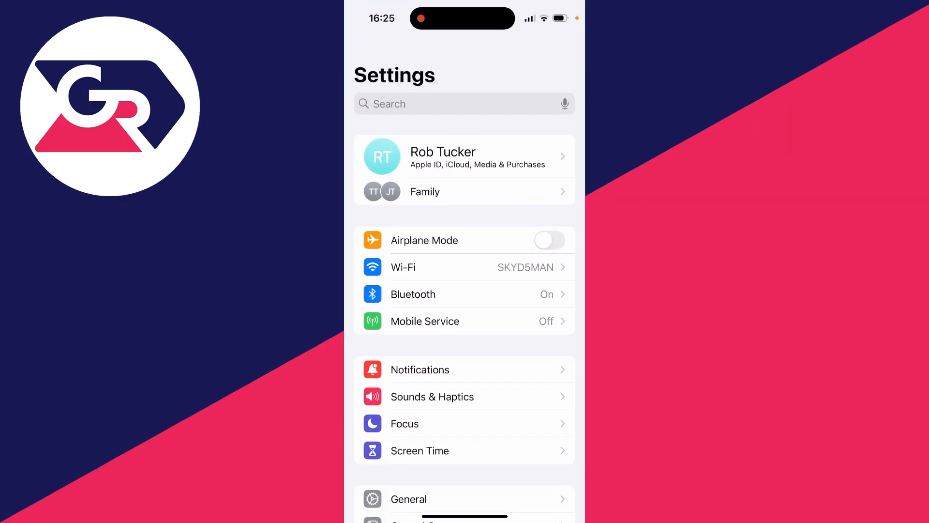
scroll("down", 3)
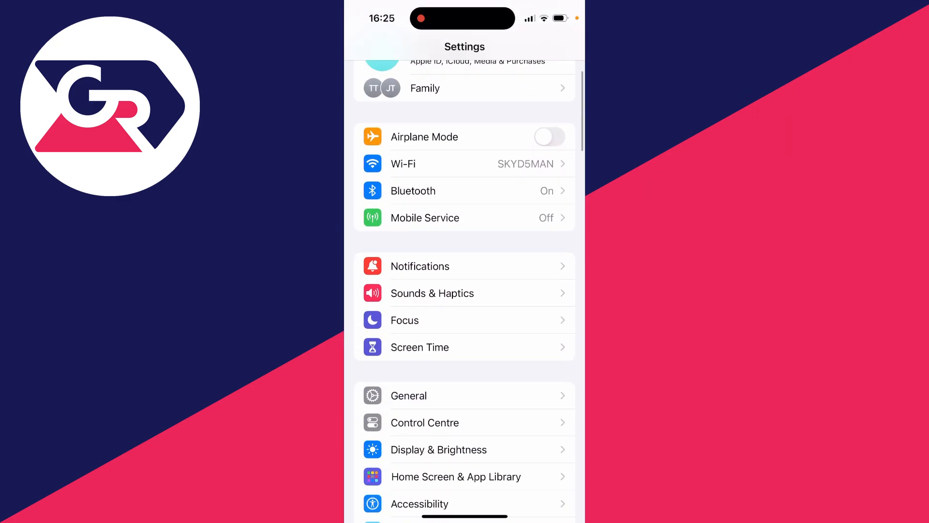
left_click(420, 347)
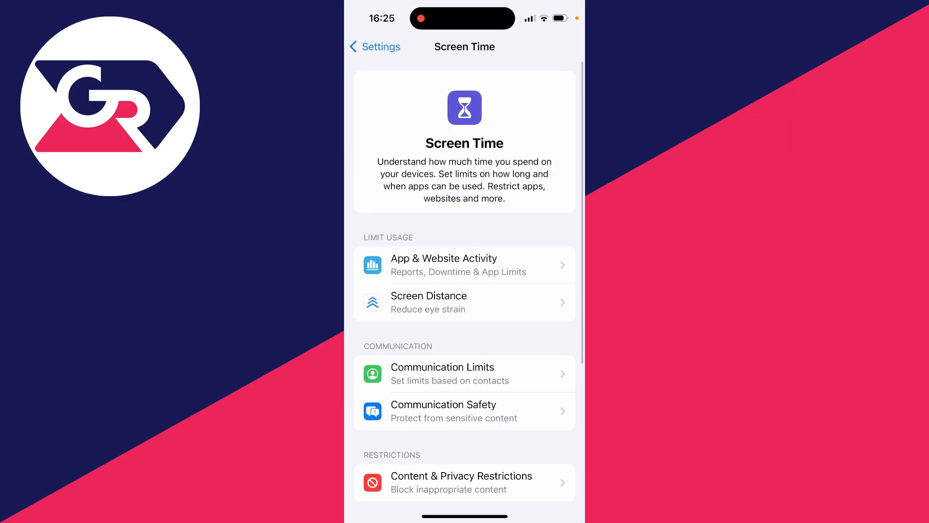
left_click(462, 482)
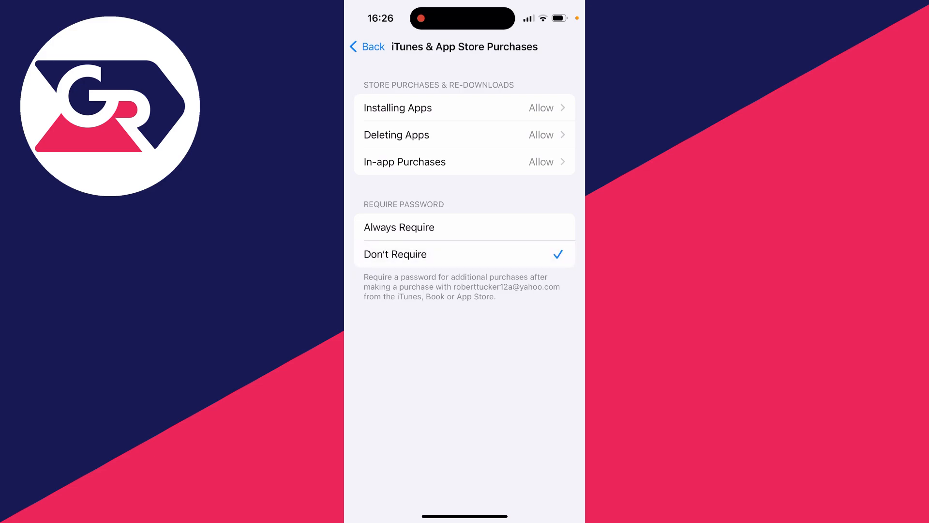
left_click(367, 47)
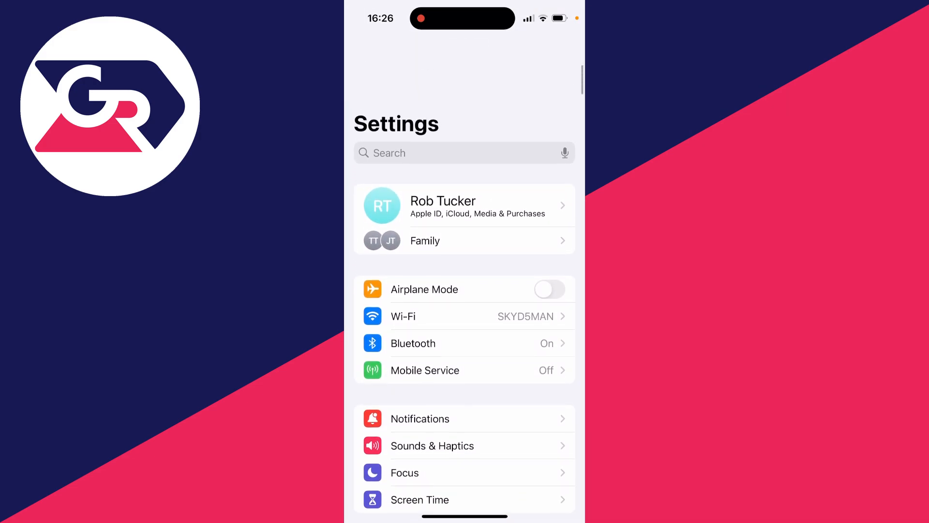
Step: In the Apple ID's Media & Purchases password settings, turn off Require Password for free downloads and confirm
left_click(465, 205)
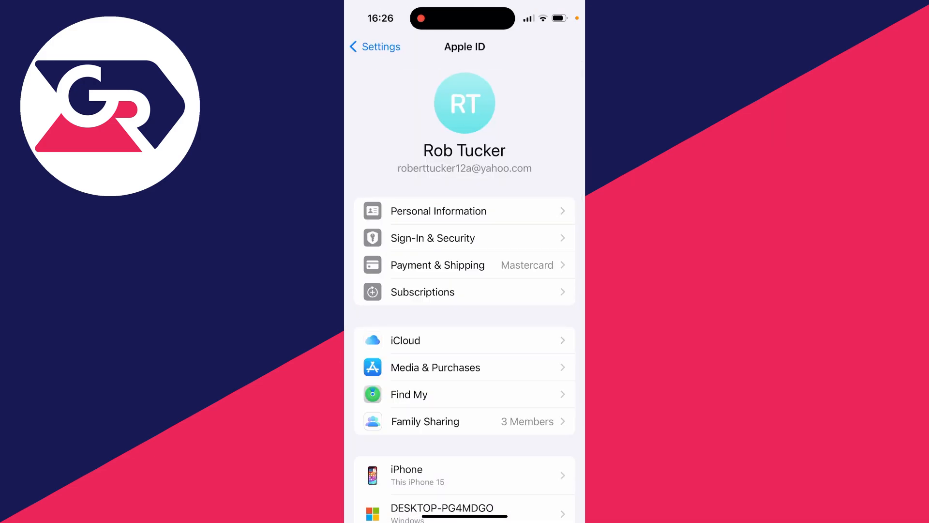
scroll("down", 3)
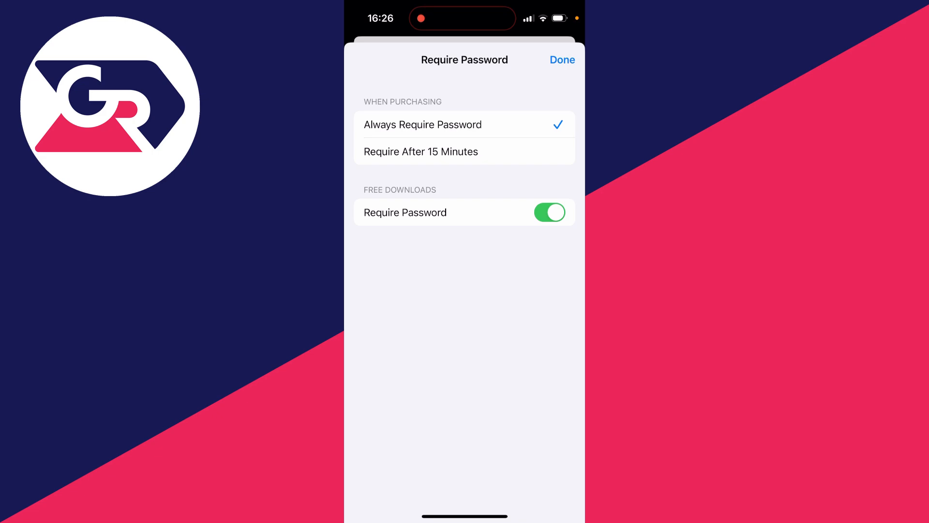
left_click(550, 212)
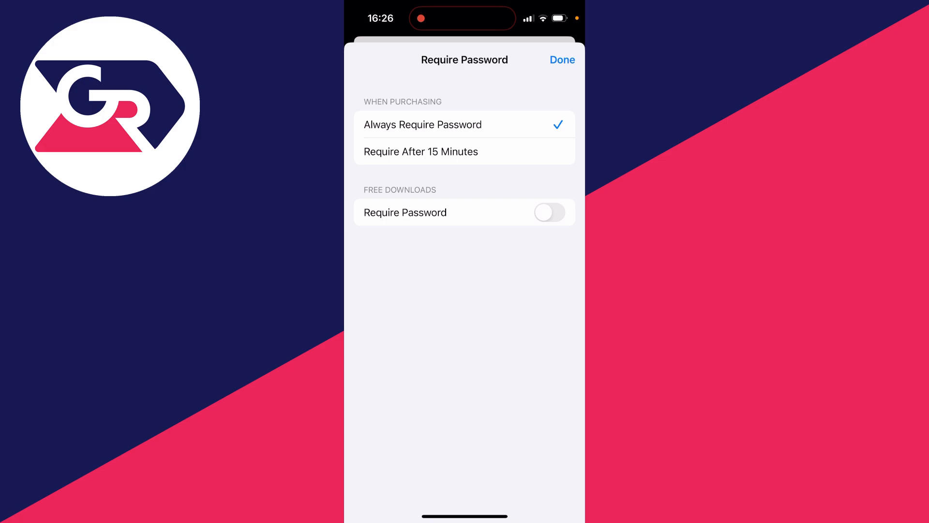
left_click(562, 60)
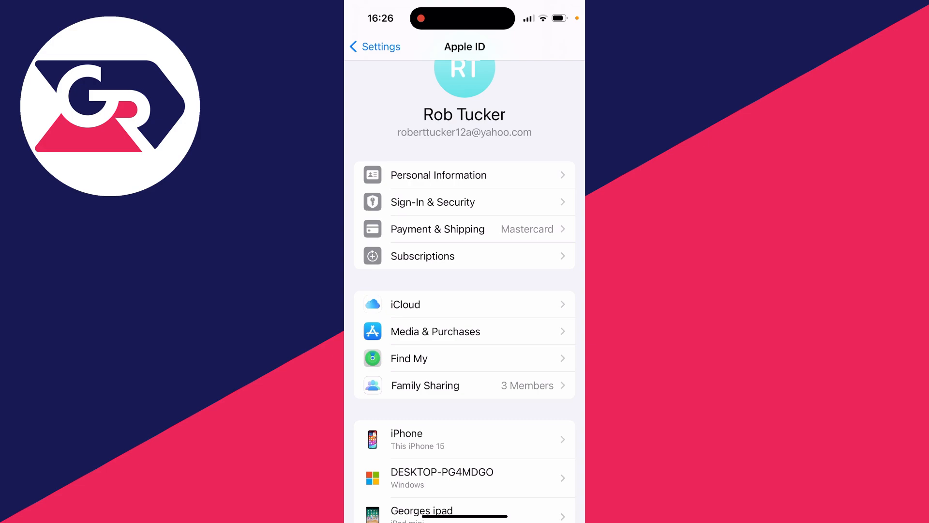
Step: Leave Settings and bring up the App Store's Today page with the streaming apps list
left_click(376, 47)
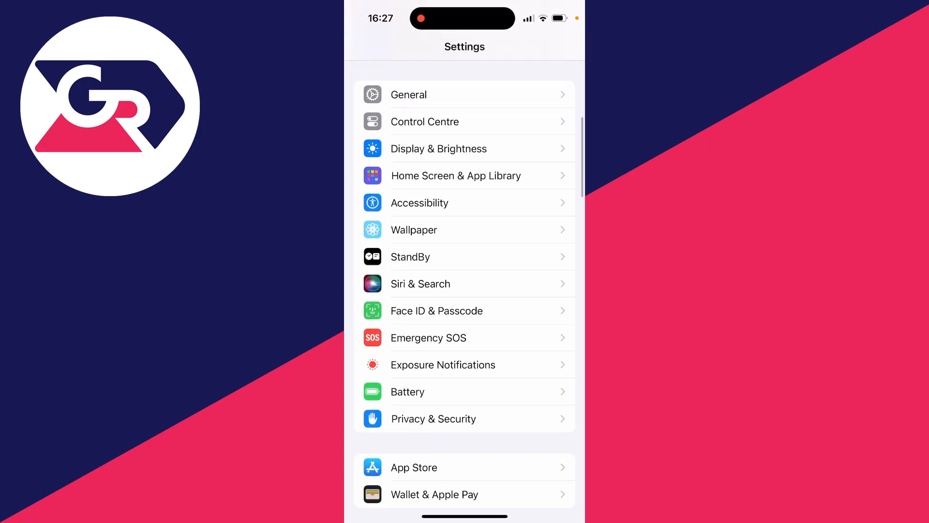
left_click(437, 311)
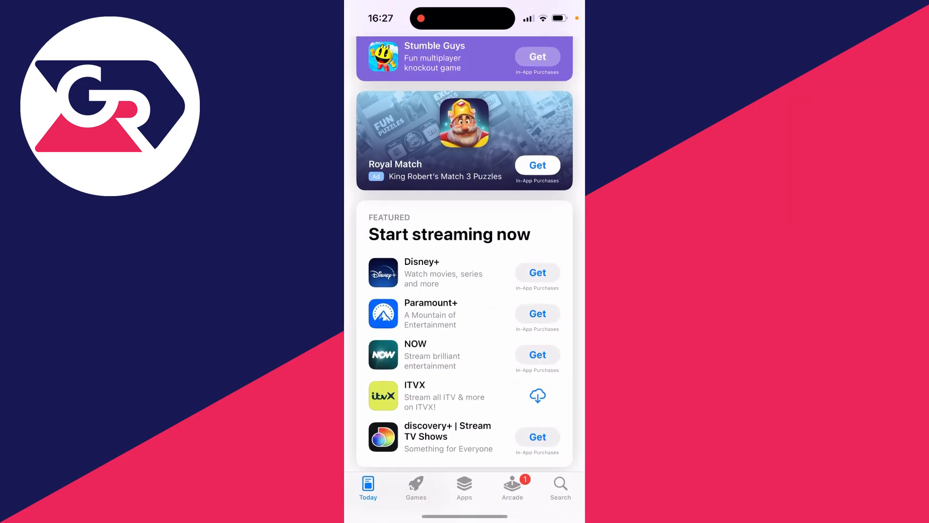
Step: Get Disney+ from the Start streaming now list and let it download with no password or Face ID prompt
scroll("down", 3)
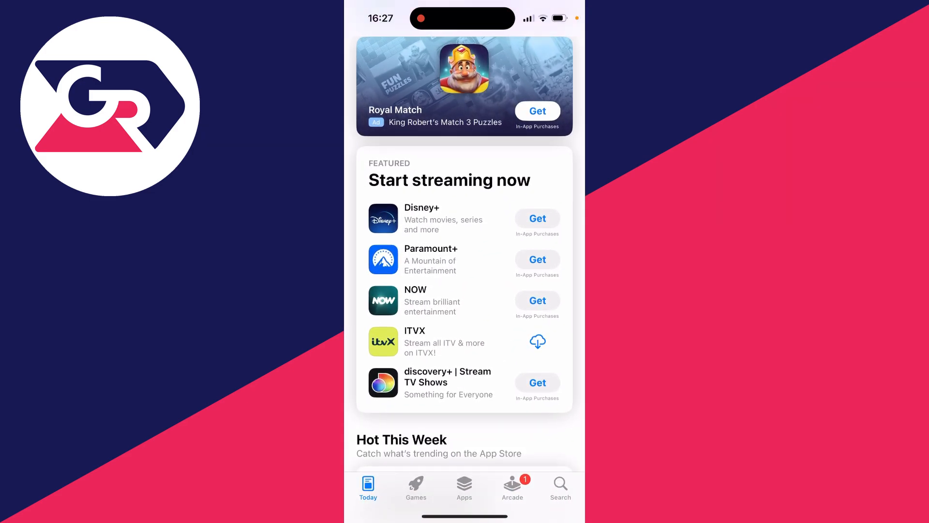
left_click(537, 219)
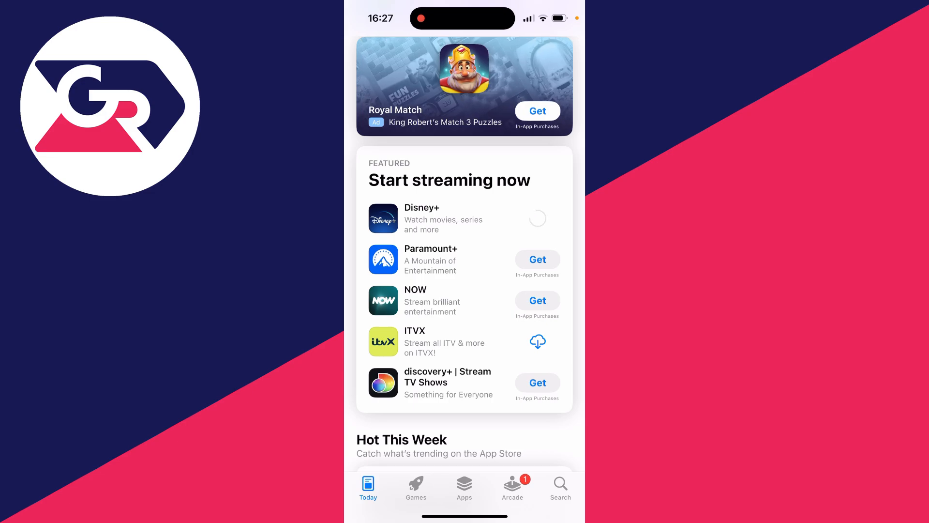
left_click(538, 219)
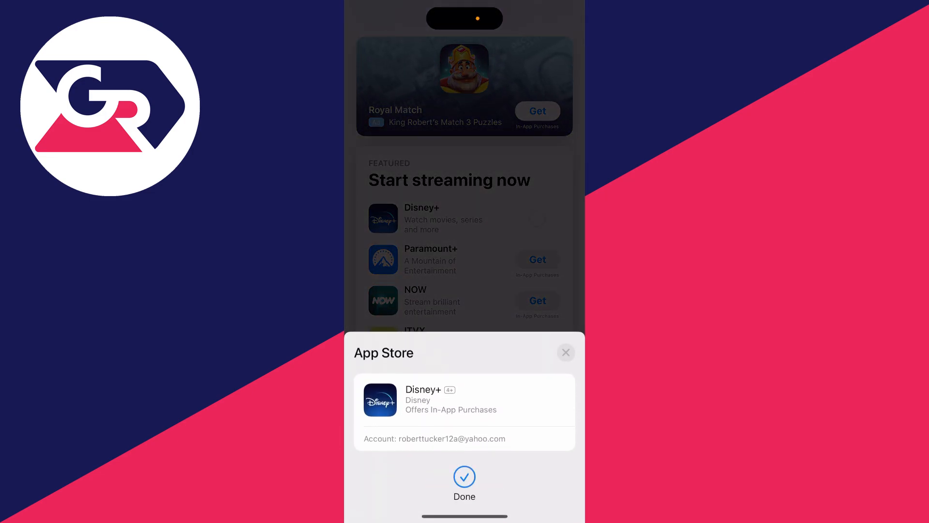
left_click(465, 477)
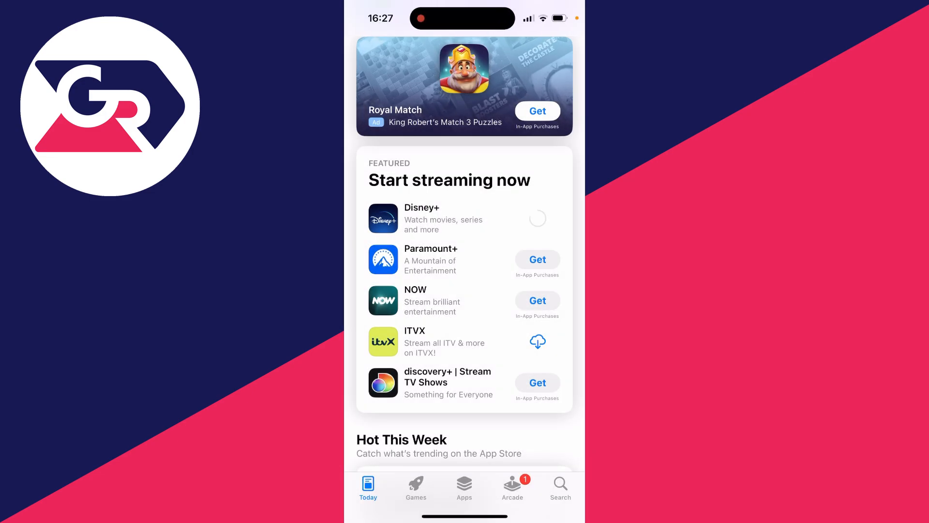
left_click(537, 219)
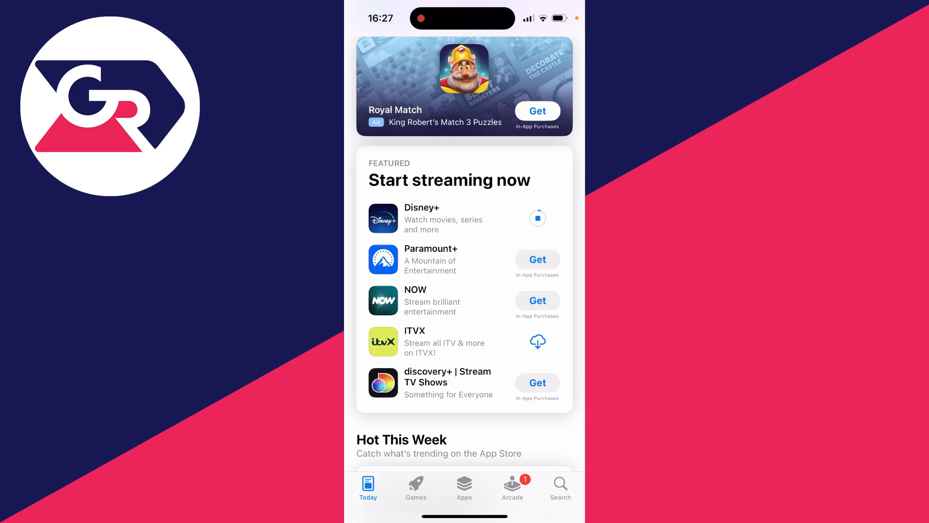